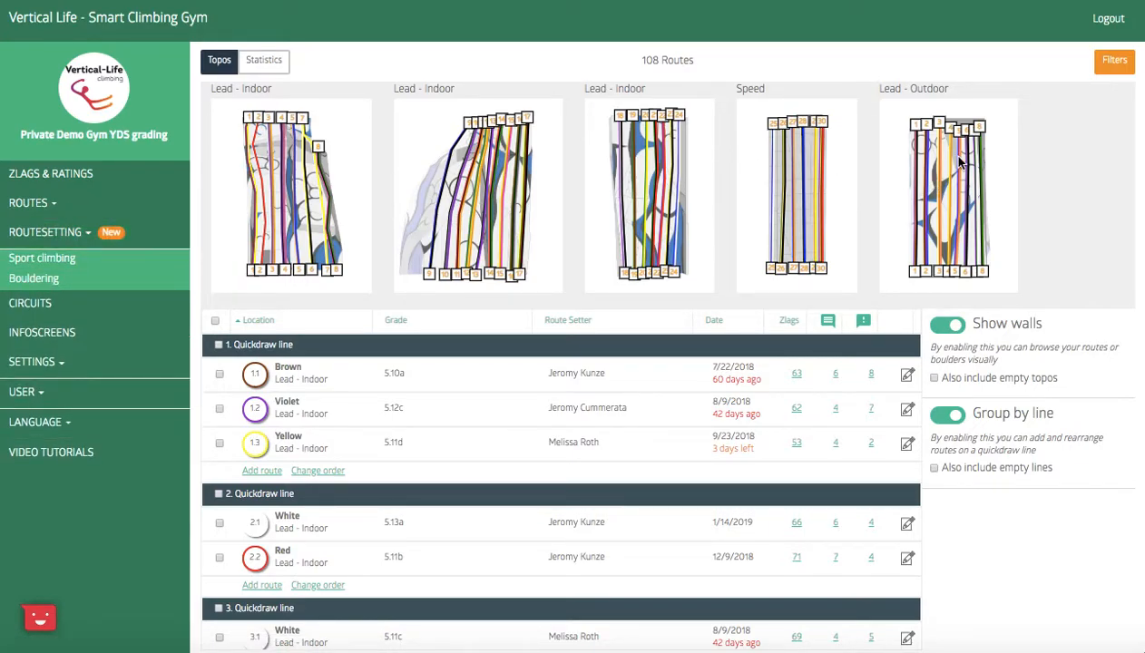
mouse_move(1068, 98)
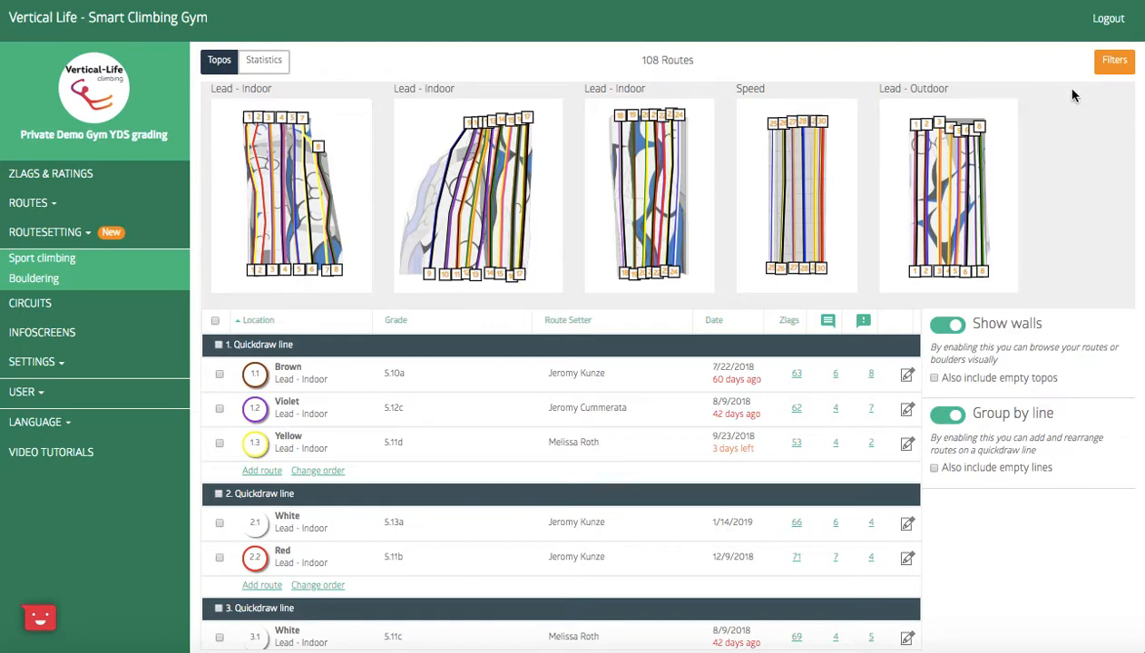
mouse_move(1004, 91)
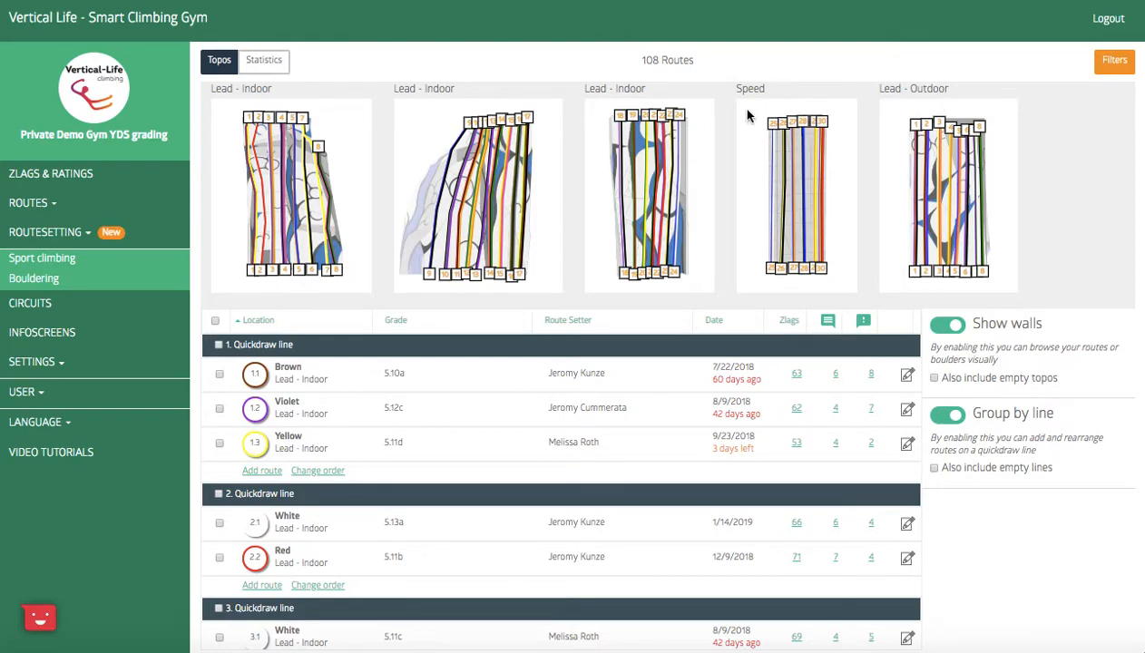
mouse_move(567, 136)
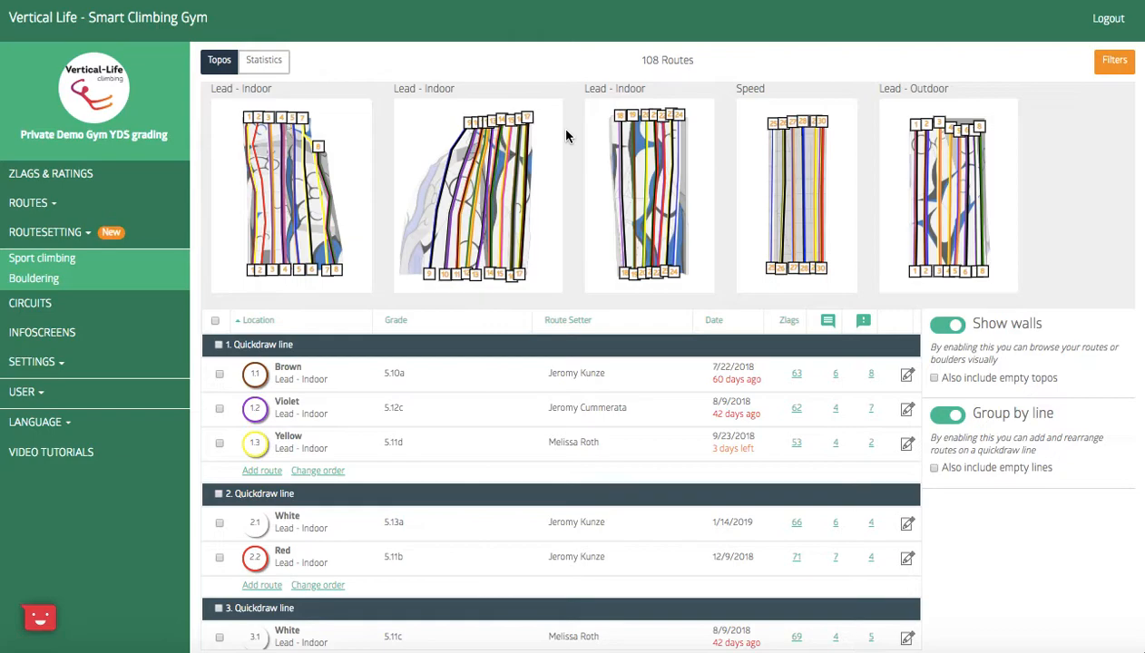
mouse_move(472, 179)
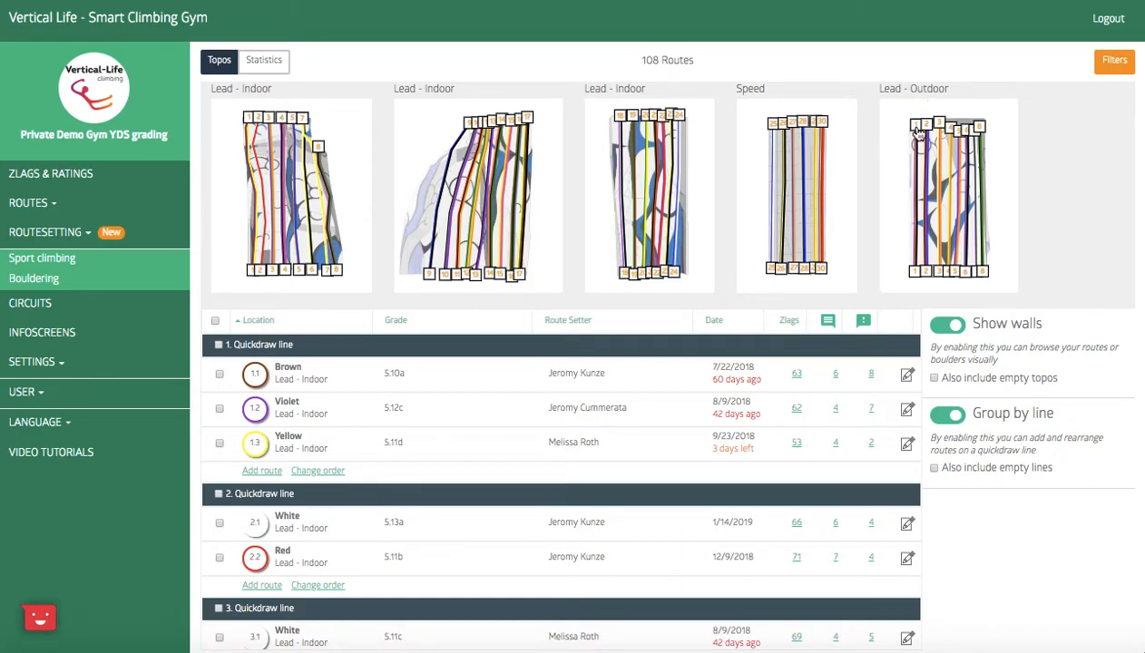
mouse_move(306, 229)
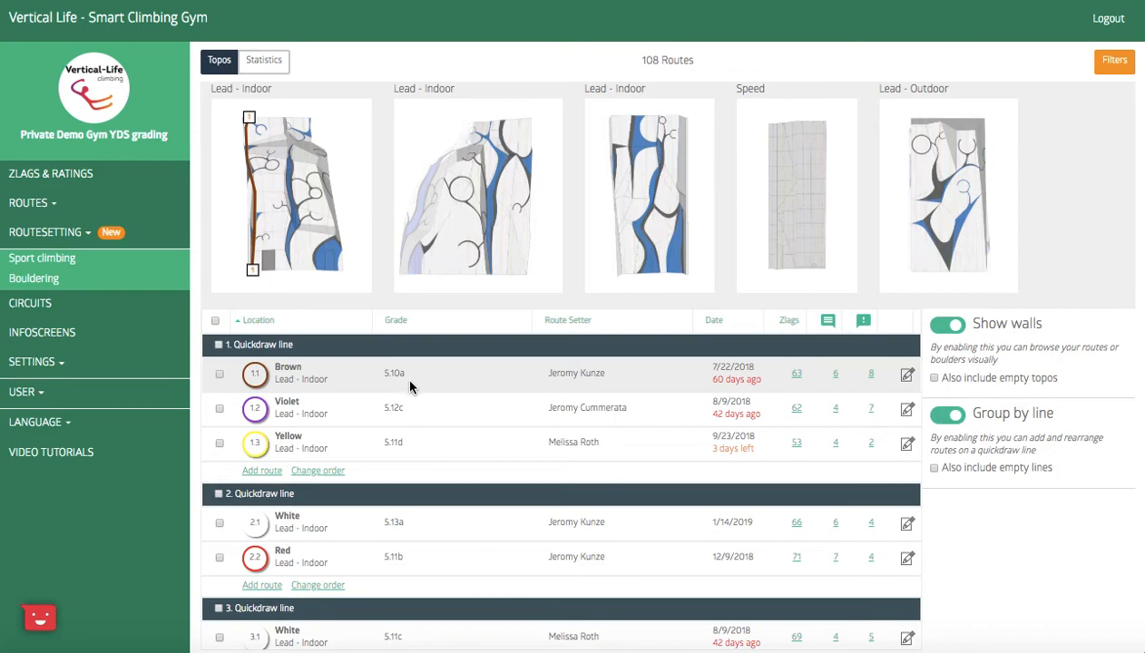
Show the grade distribution chart for the 108 sport routes, from 5.5 to 5.13d.
scroll("down", 3)
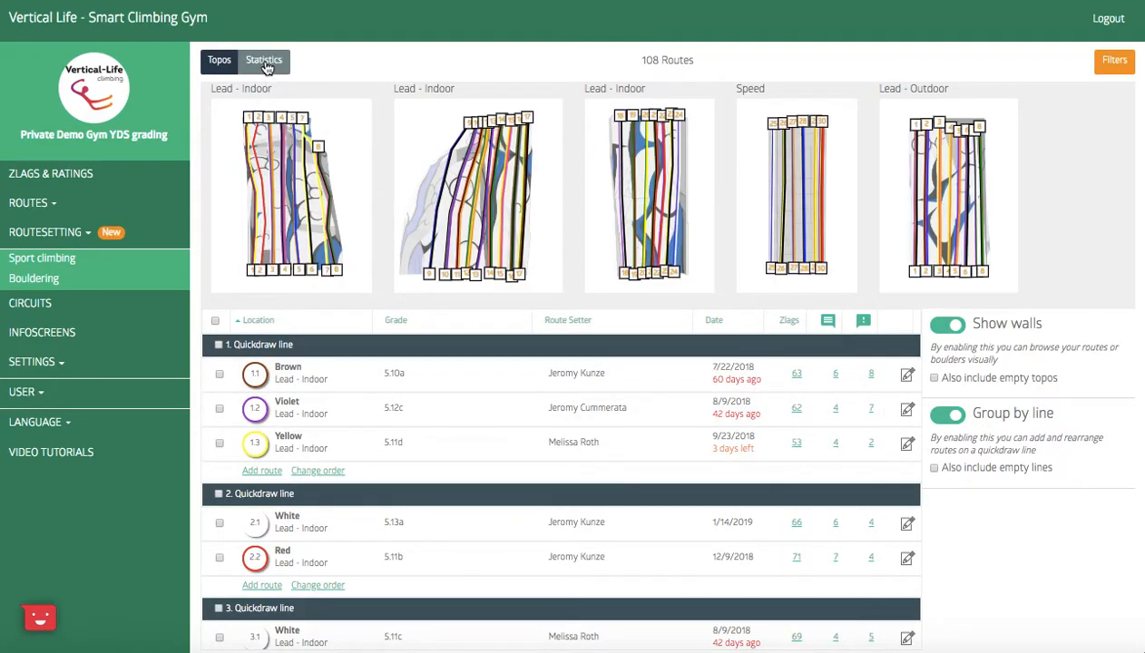
left_click(264, 60)
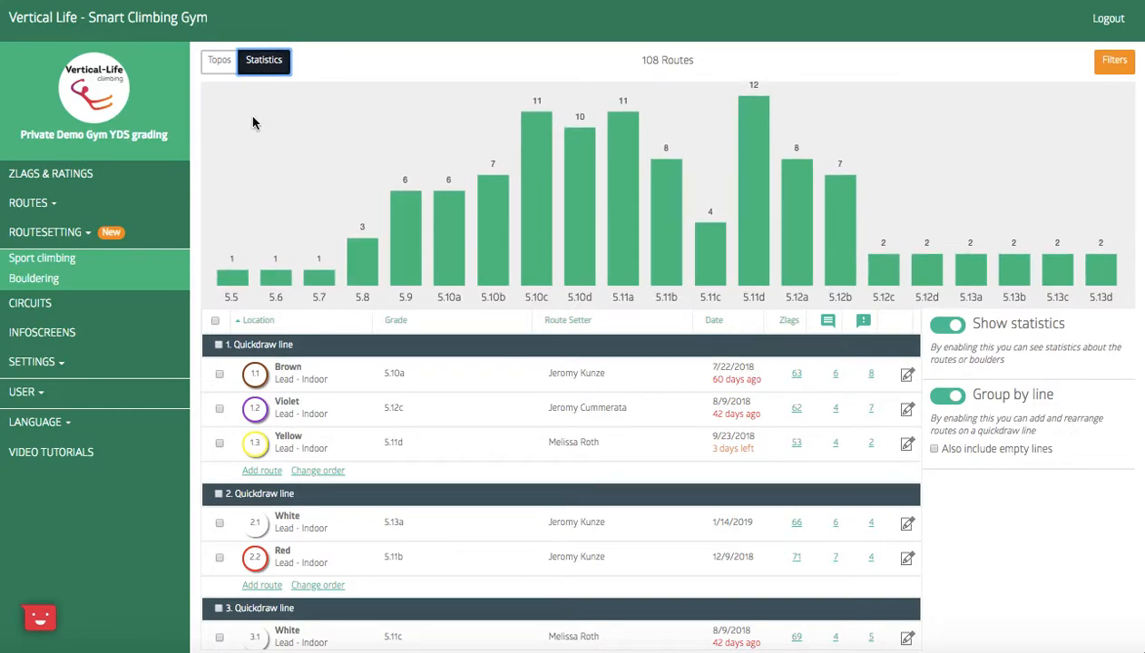
mouse_move(623, 280)
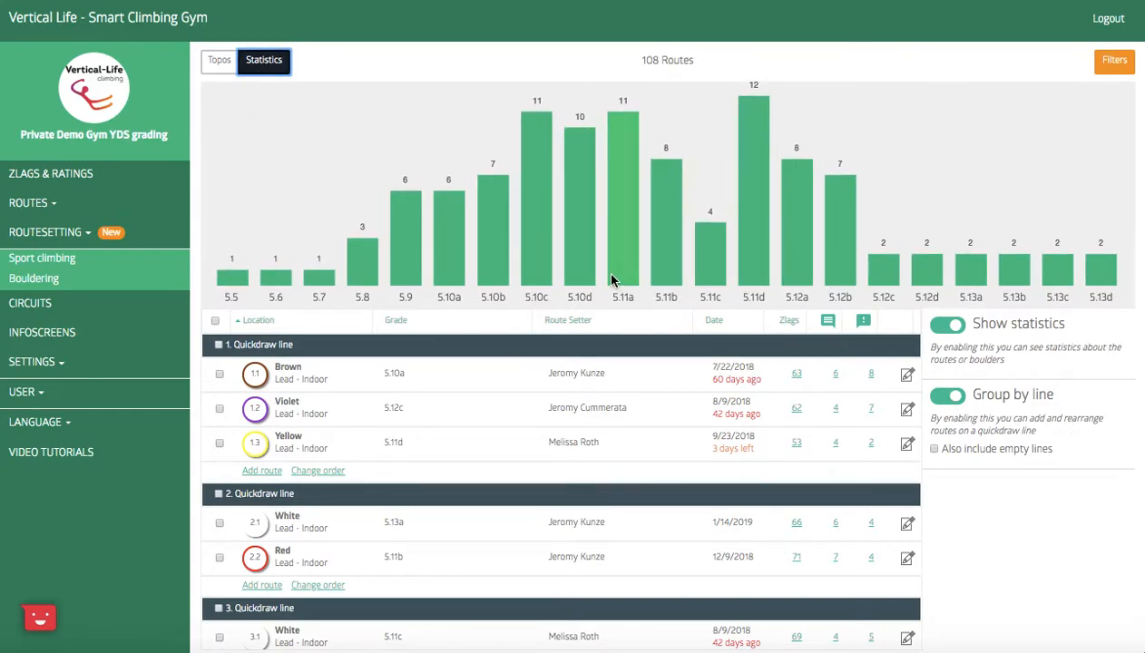
mouse_move(916, 171)
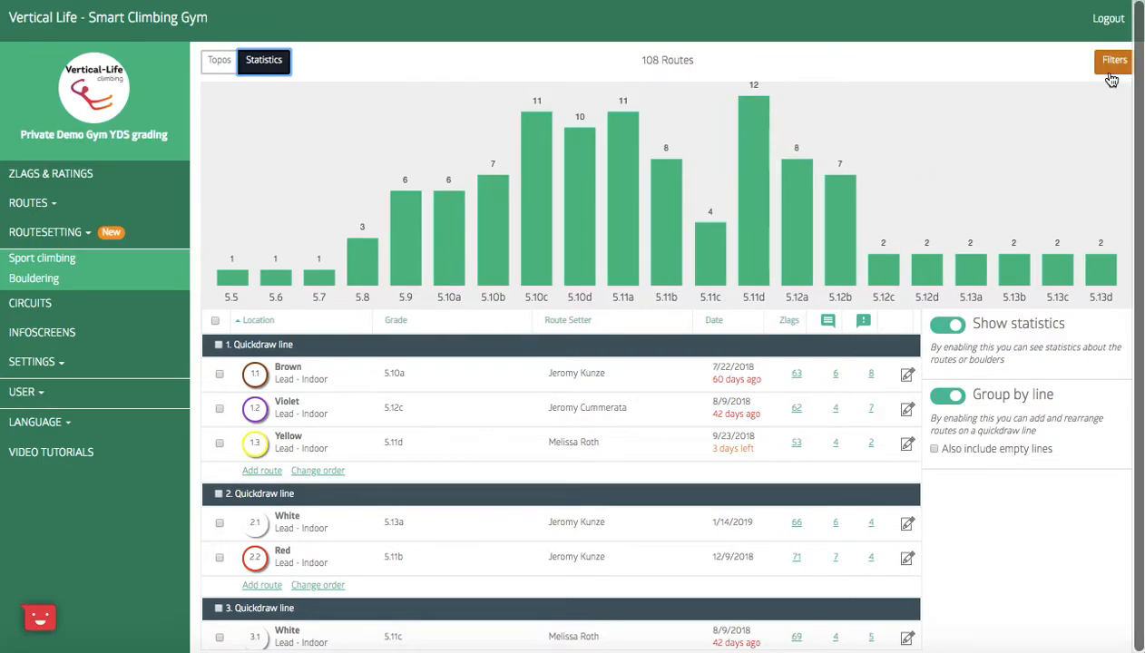
Filter the routes to Lead - Indoor walls, keeping only routes set last month.
left_click(1113, 60)
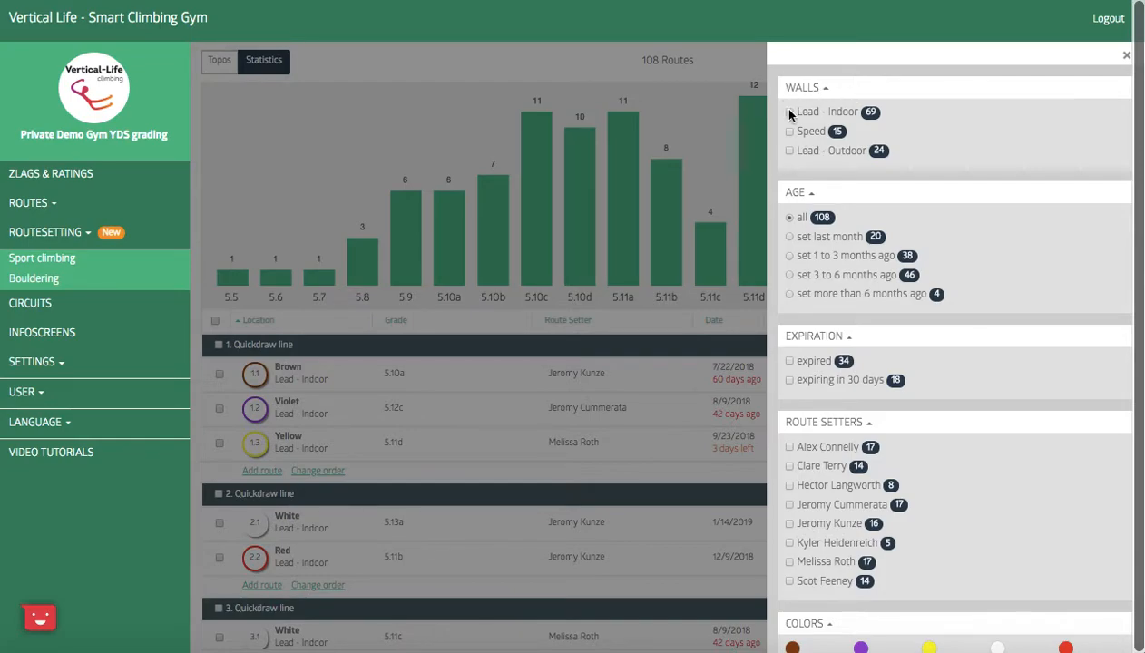
left_click(789, 112)
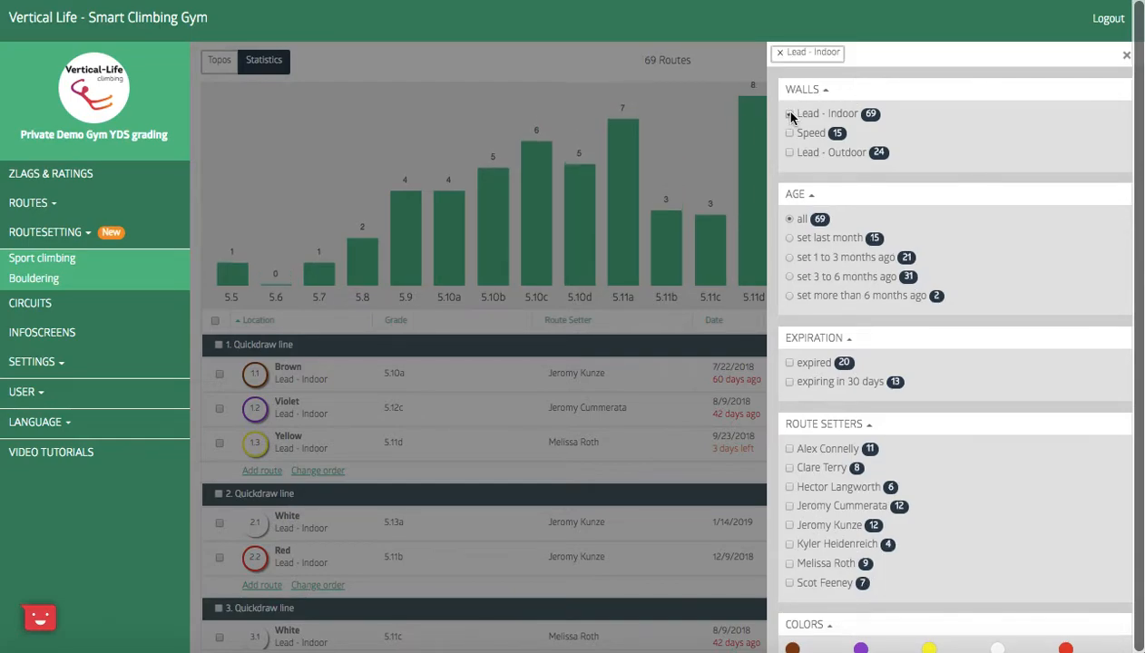
left_click(790, 114)
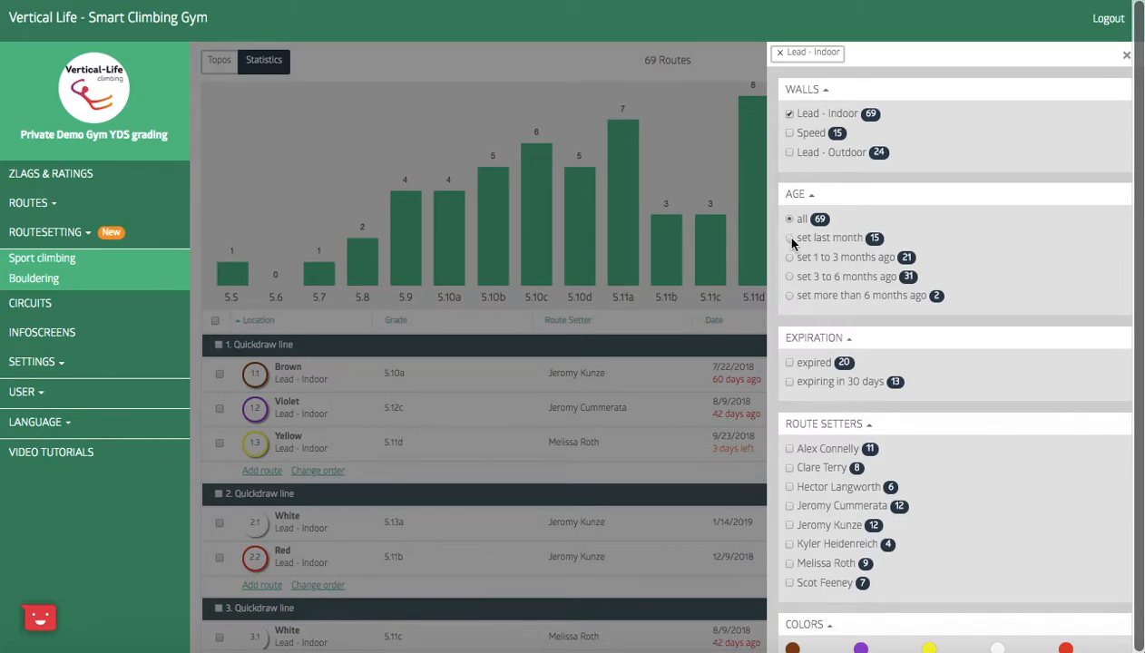
left_click(789, 237)
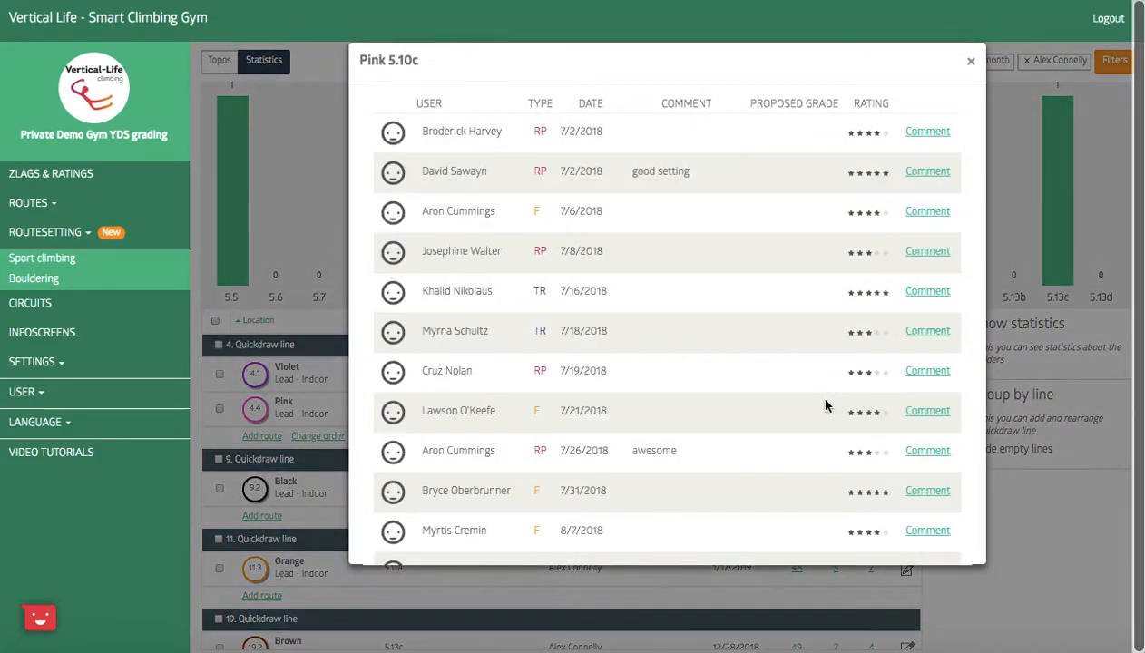
Scroll through the Pink 5.10c ascent log to read every ascent and rating.
scroll("down", 3)
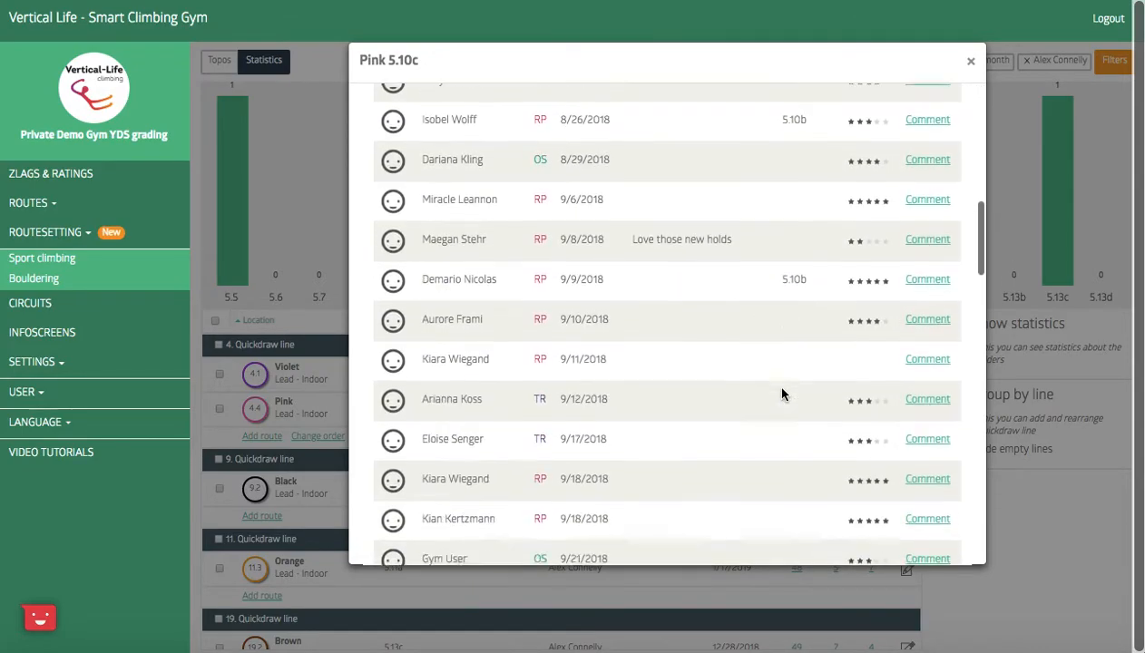
scroll("down", 3)
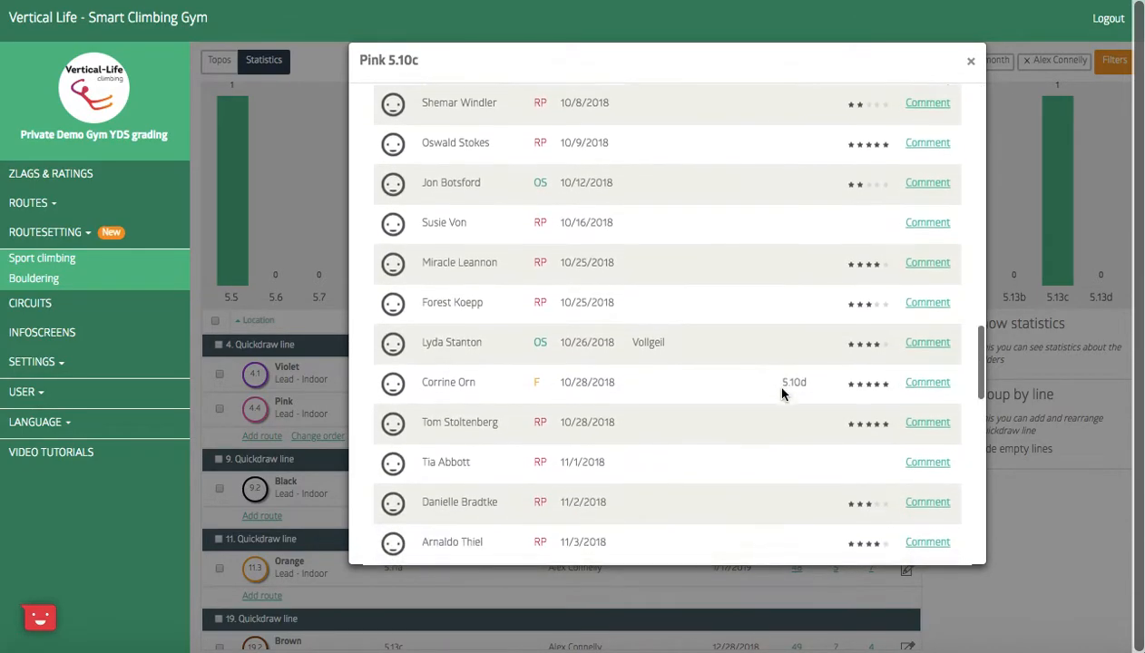
scroll("down", 3)
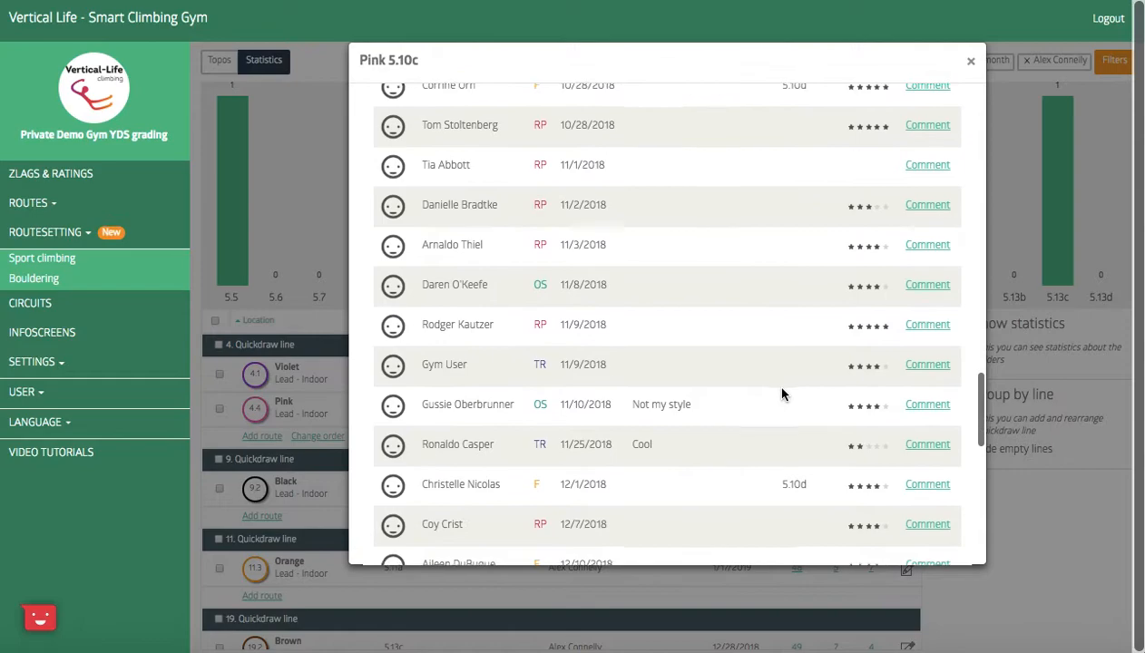
scroll("down", 3)
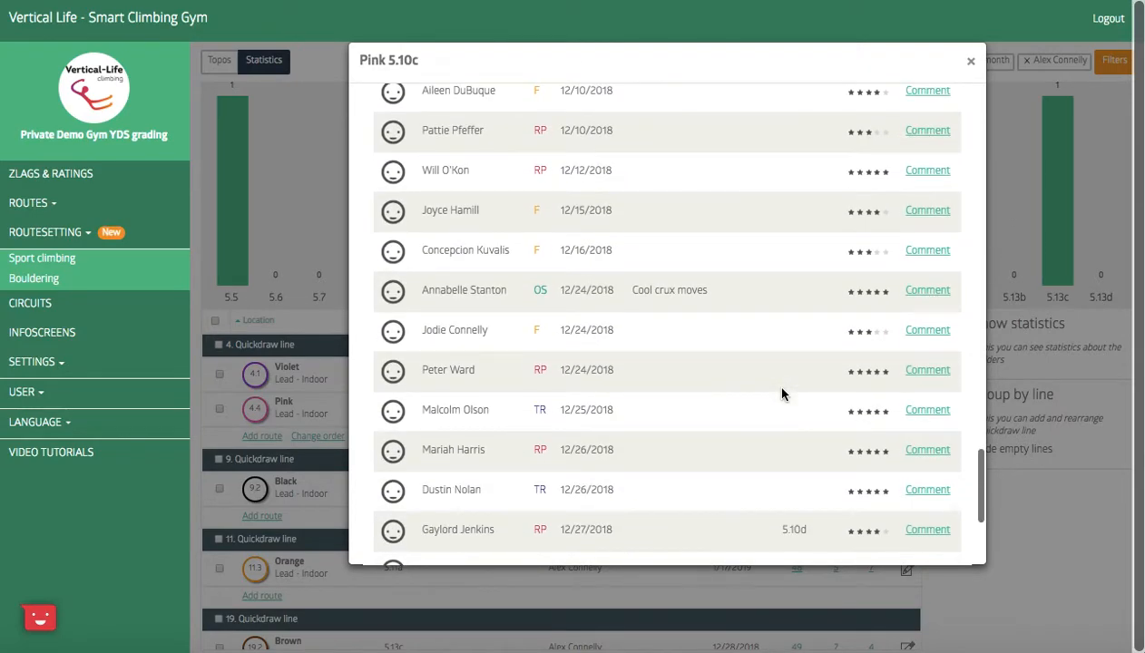
scroll("down", 3)
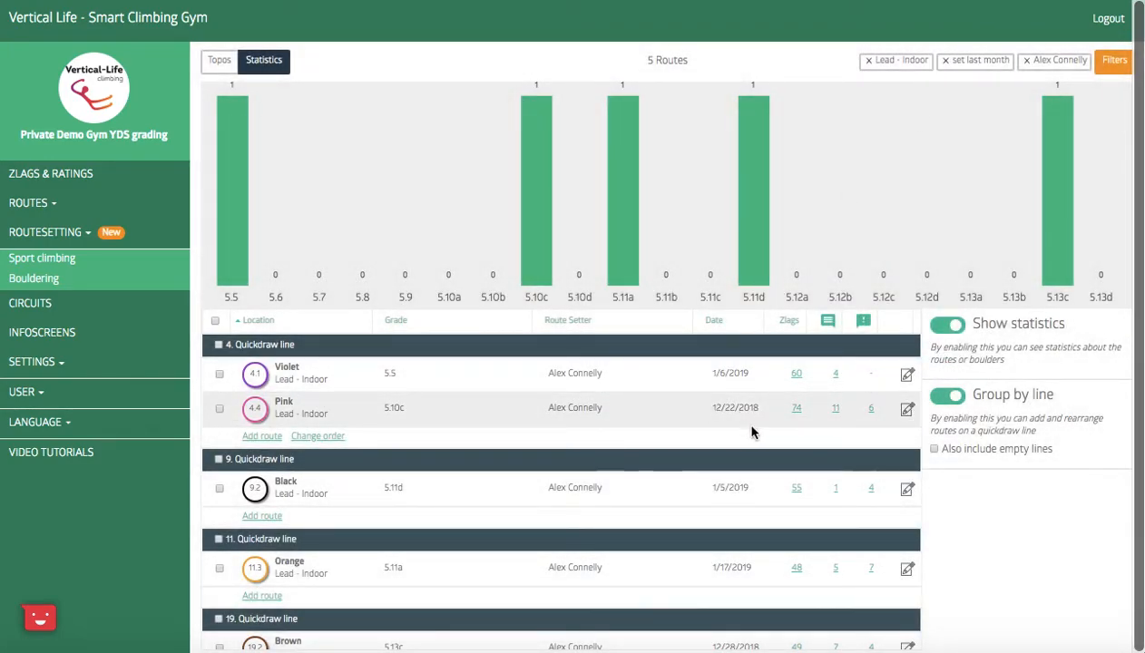
mouse_move(762, 428)
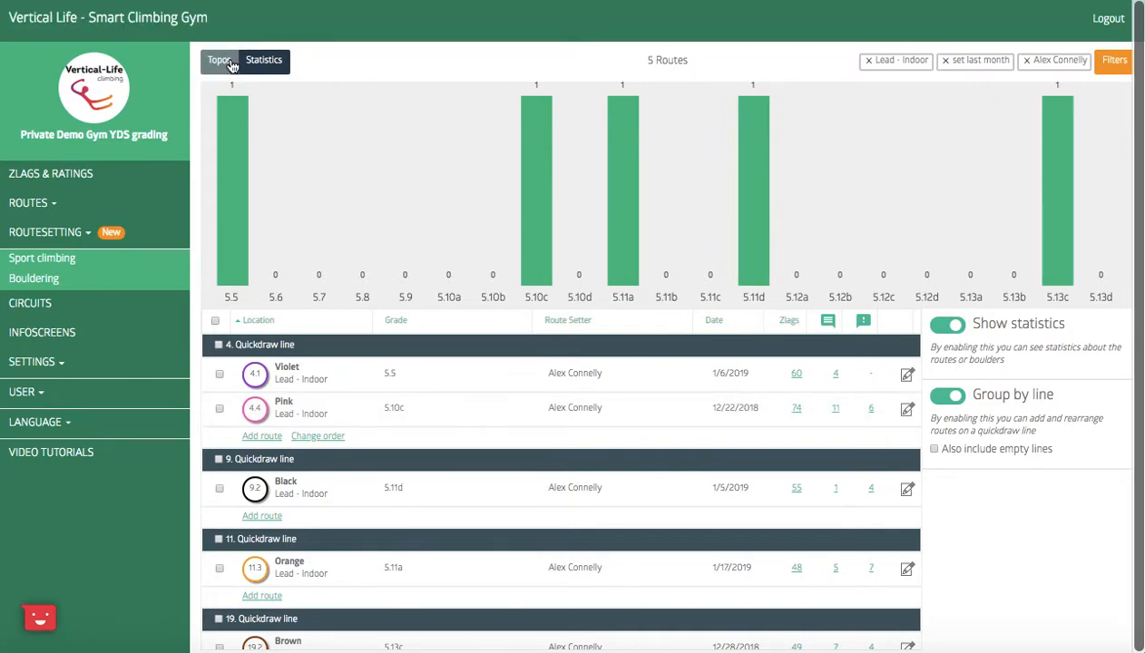
left_click(219, 60)
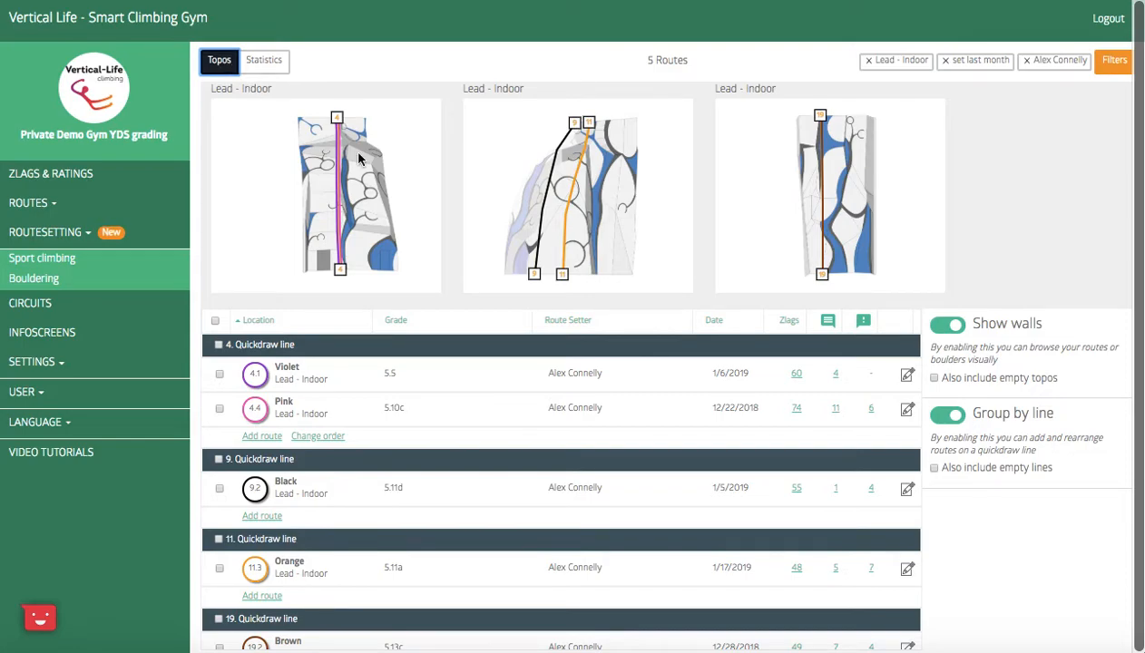
mouse_move(791, 135)
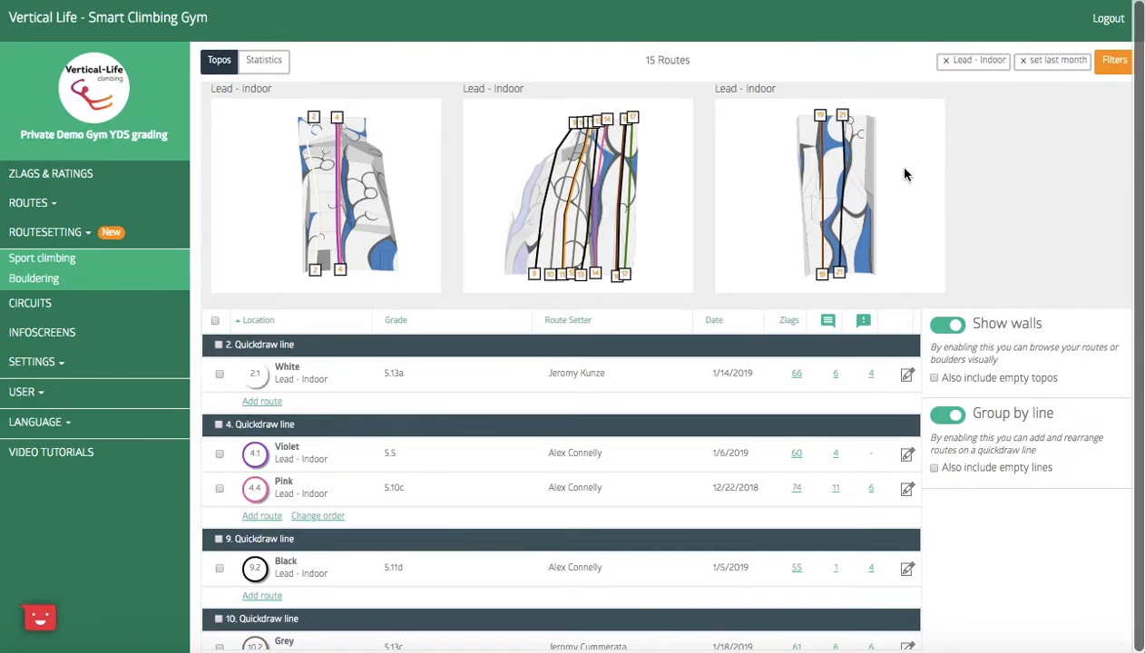
mouse_move(998, 141)
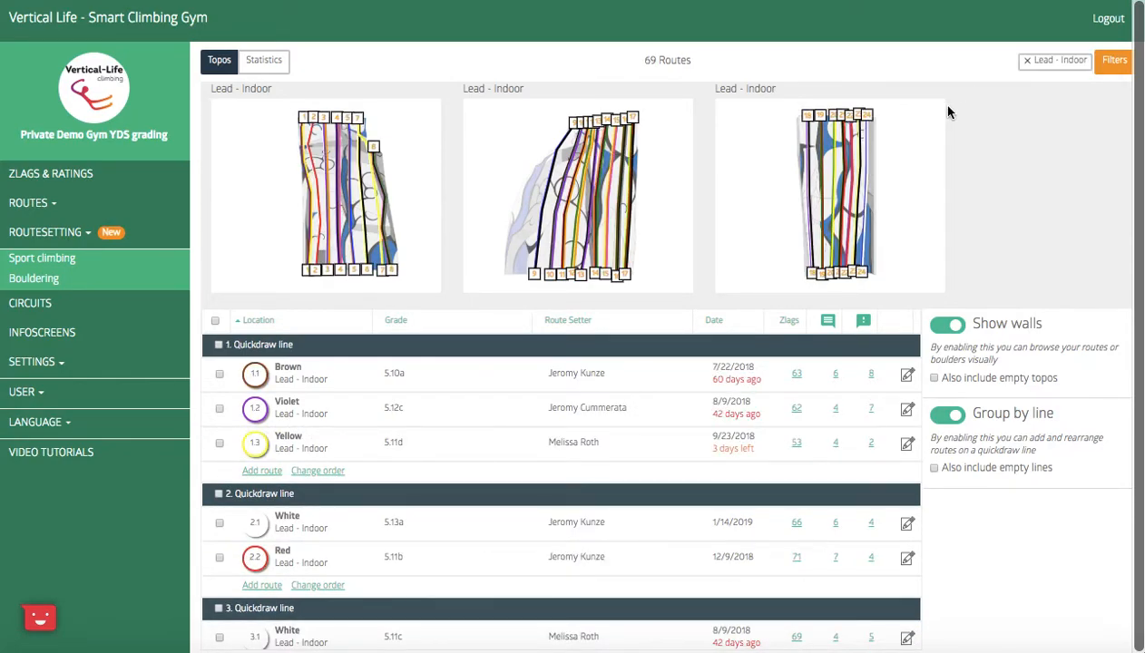
mouse_move(1114, 60)
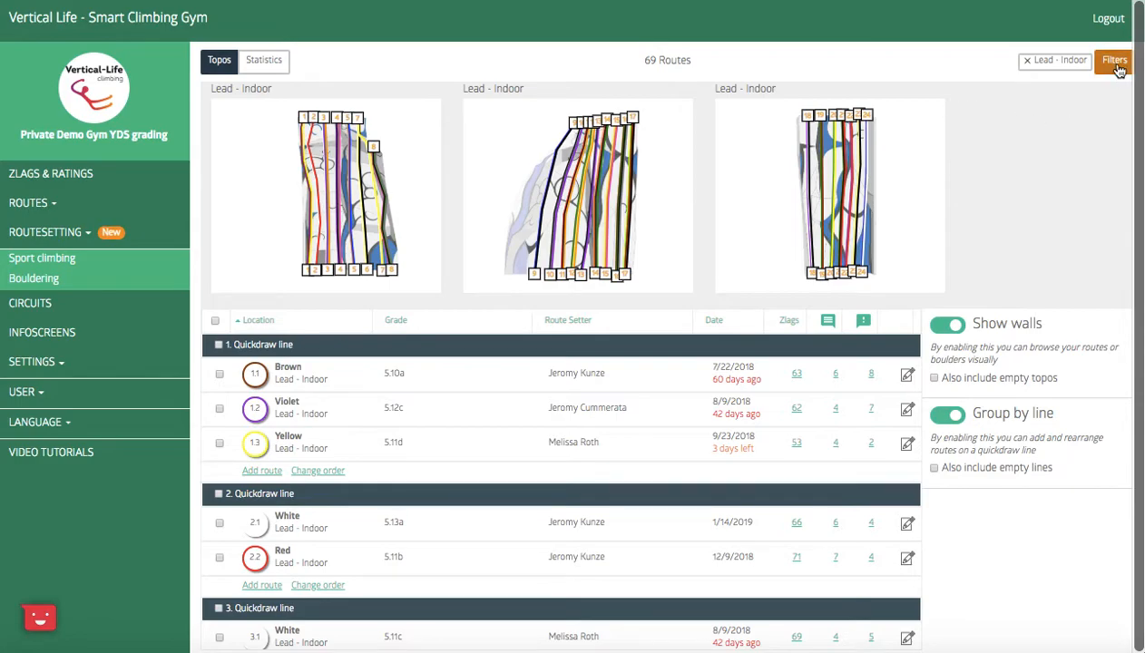
Filter Lead - Indoor routes to grades 5.10a–5.10d and Endurance style, leaving three routes.
left_click(1114, 60)
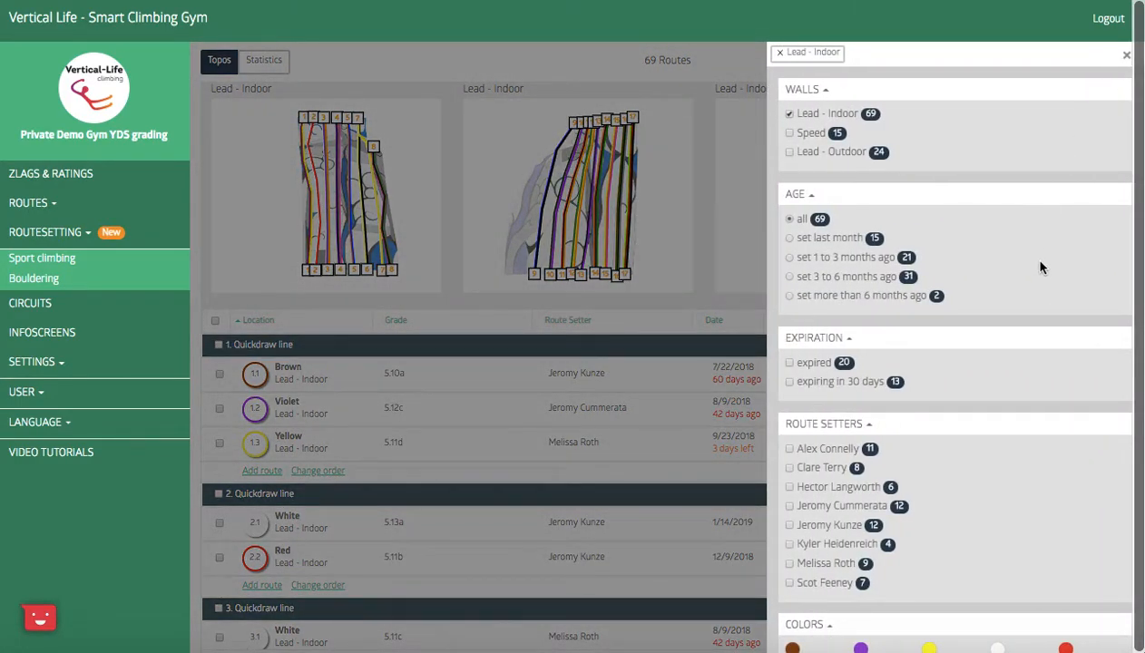
scroll("down", 3)
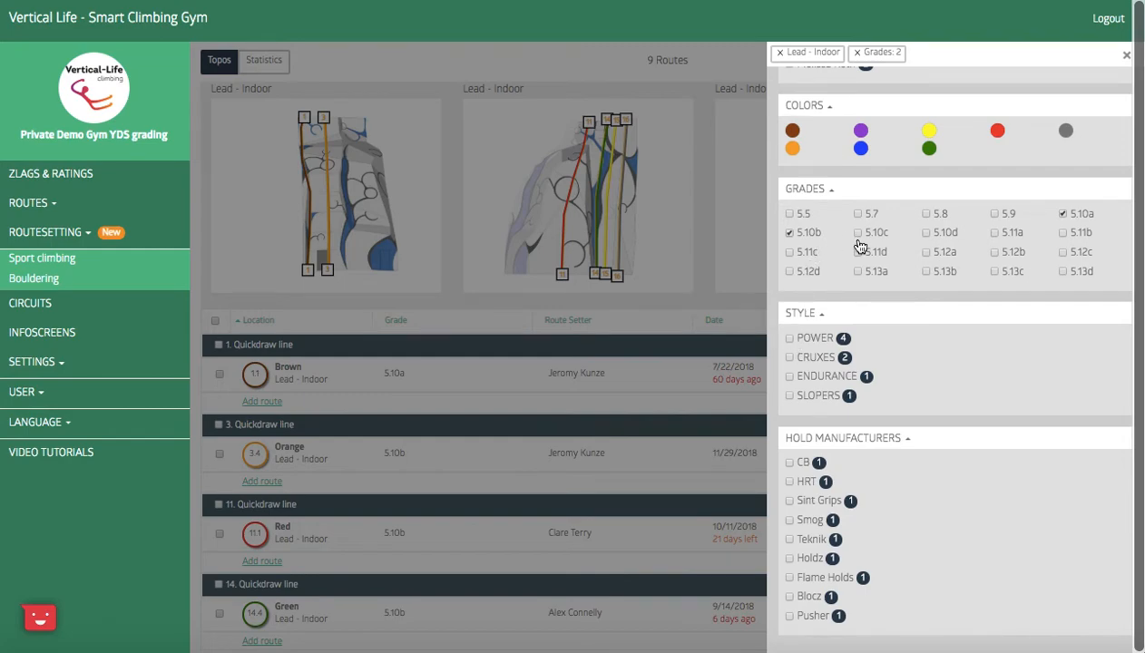
mouse_move(860, 241)
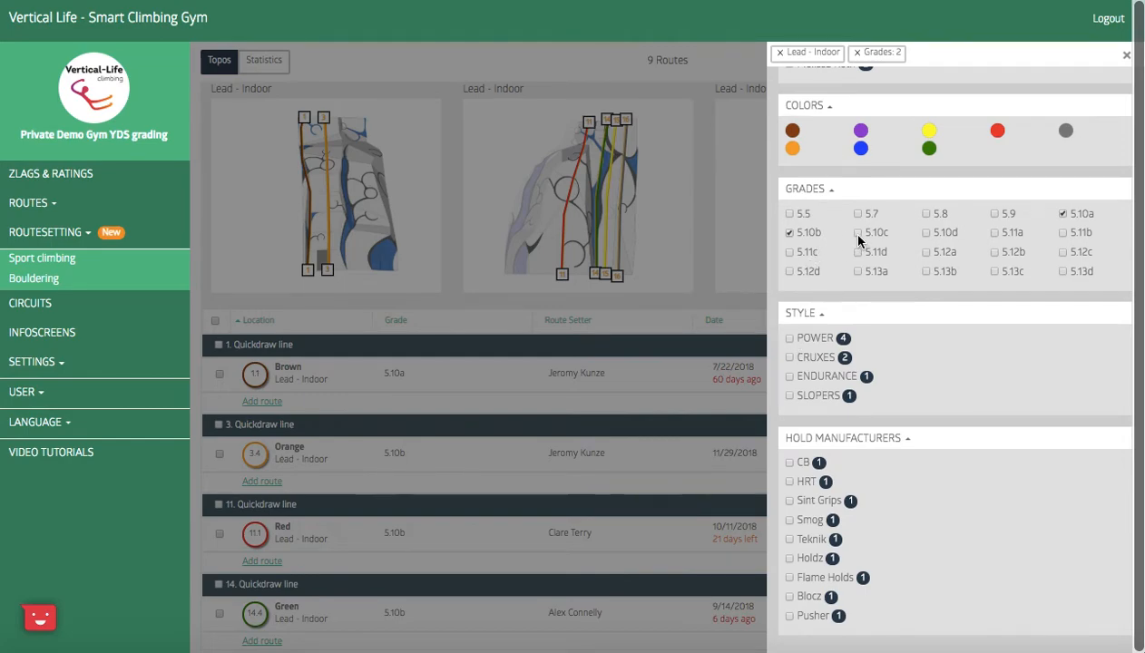
left_click(858, 271)
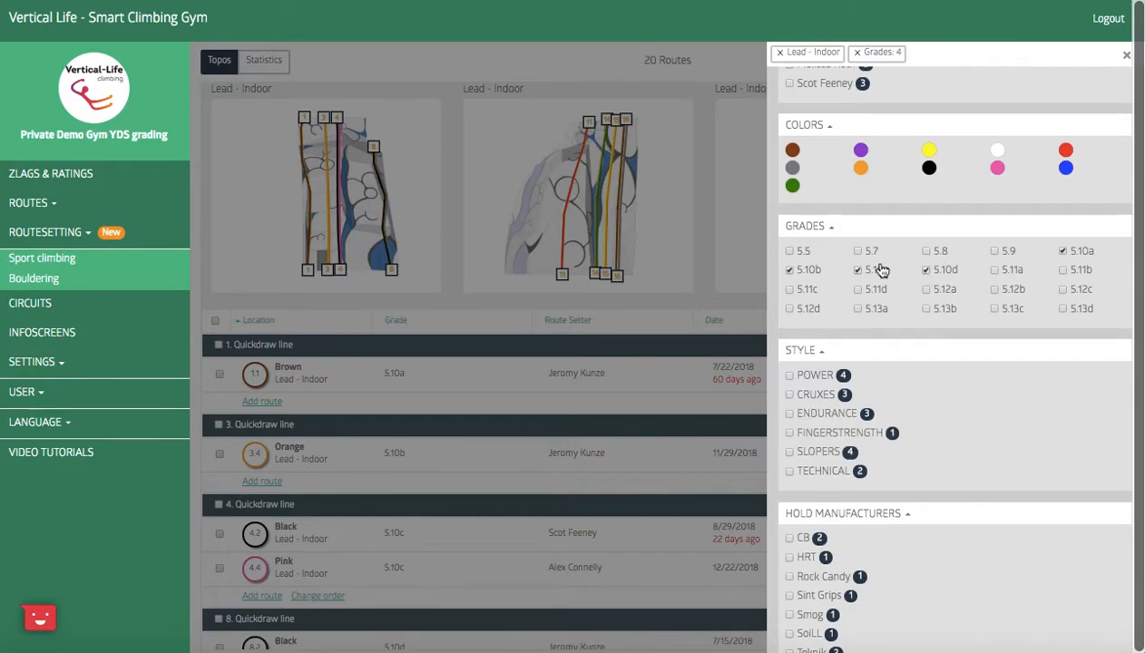
left_click(858, 270)
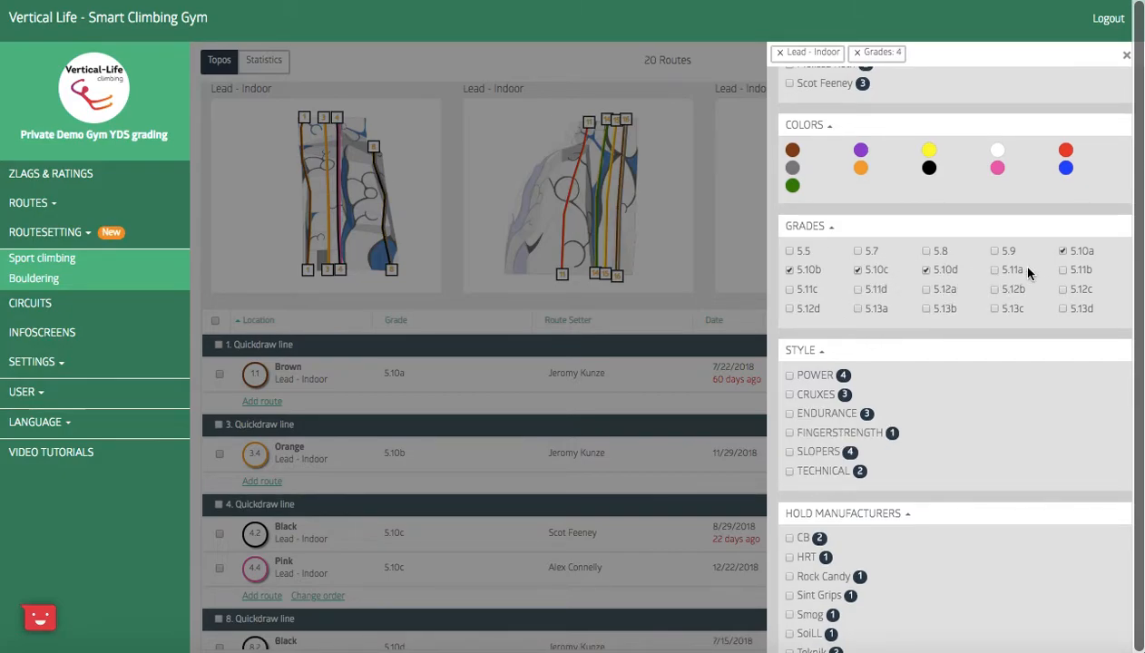
scroll("down", 3)
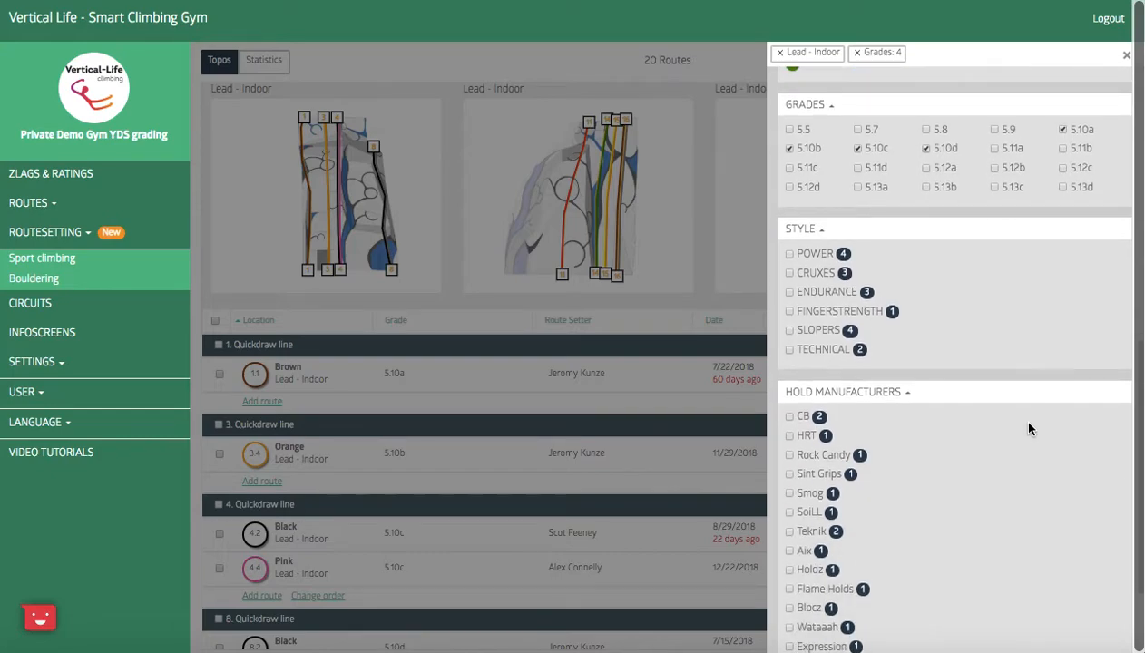
mouse_move(832, 303)
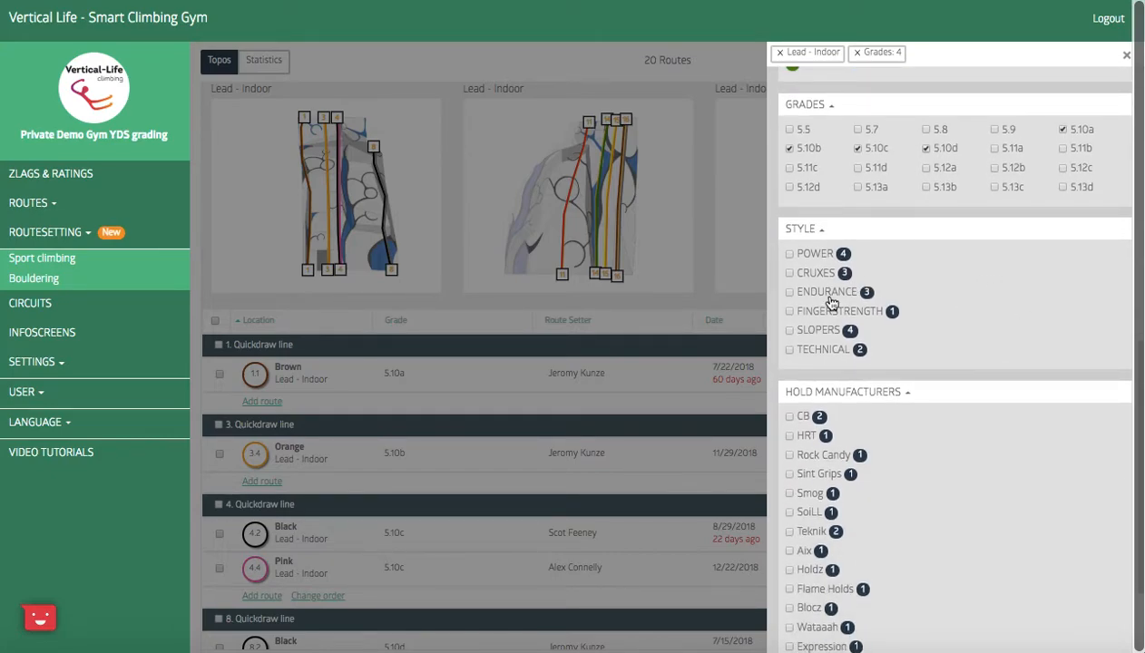
left_click(790, 291)
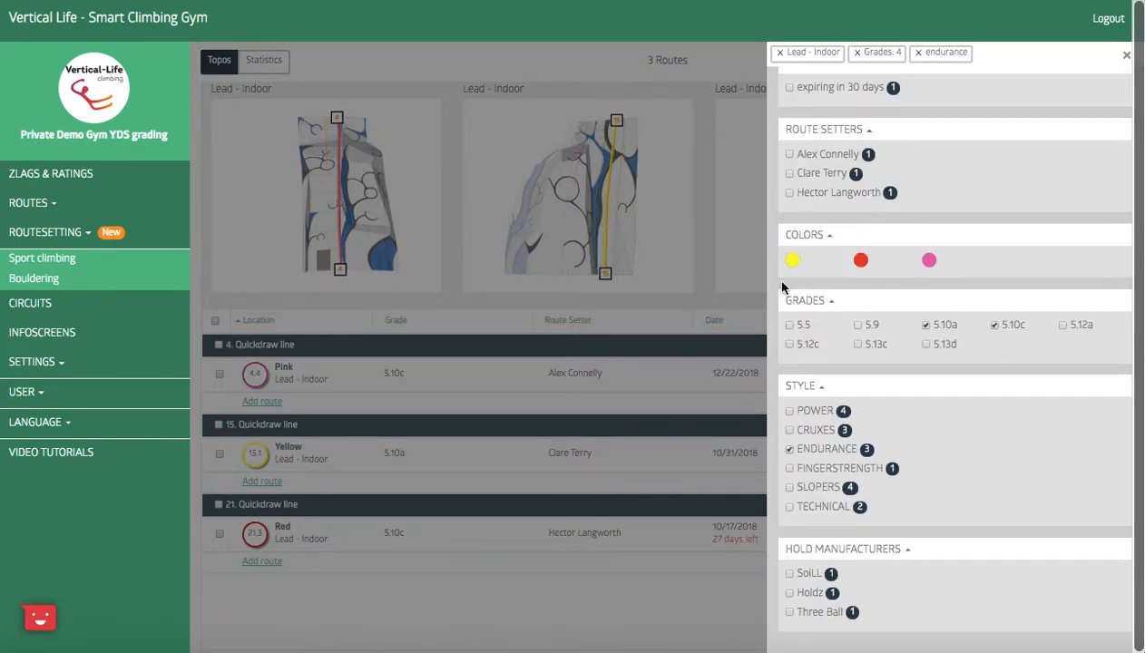
left_click(1127, 56)
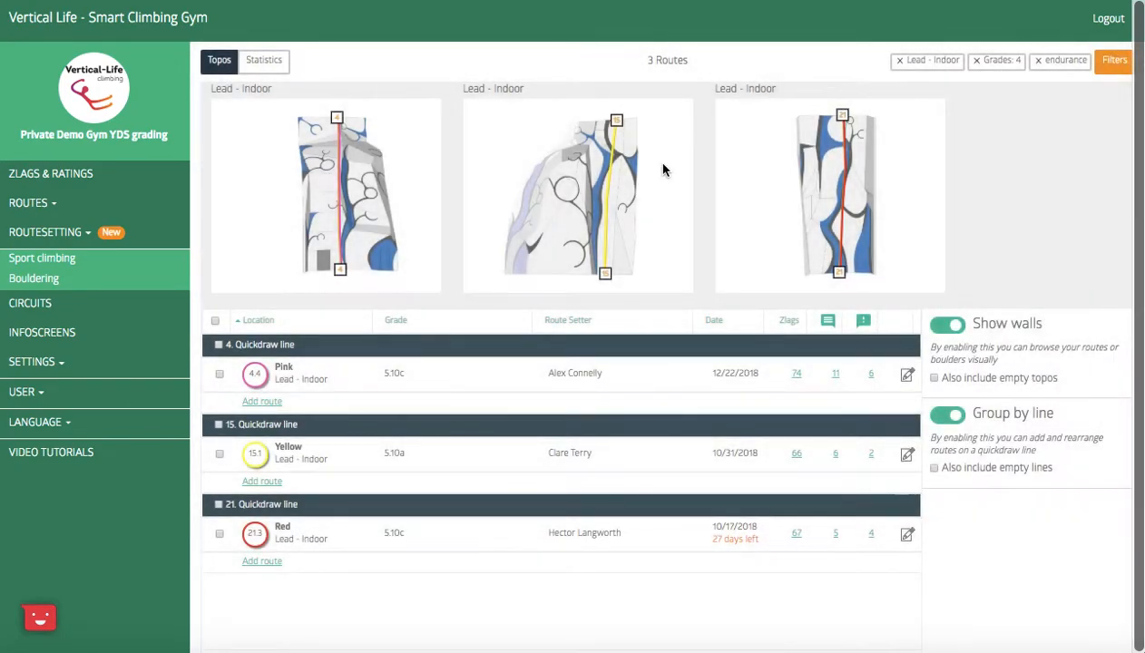
mouse_move(751, 181)
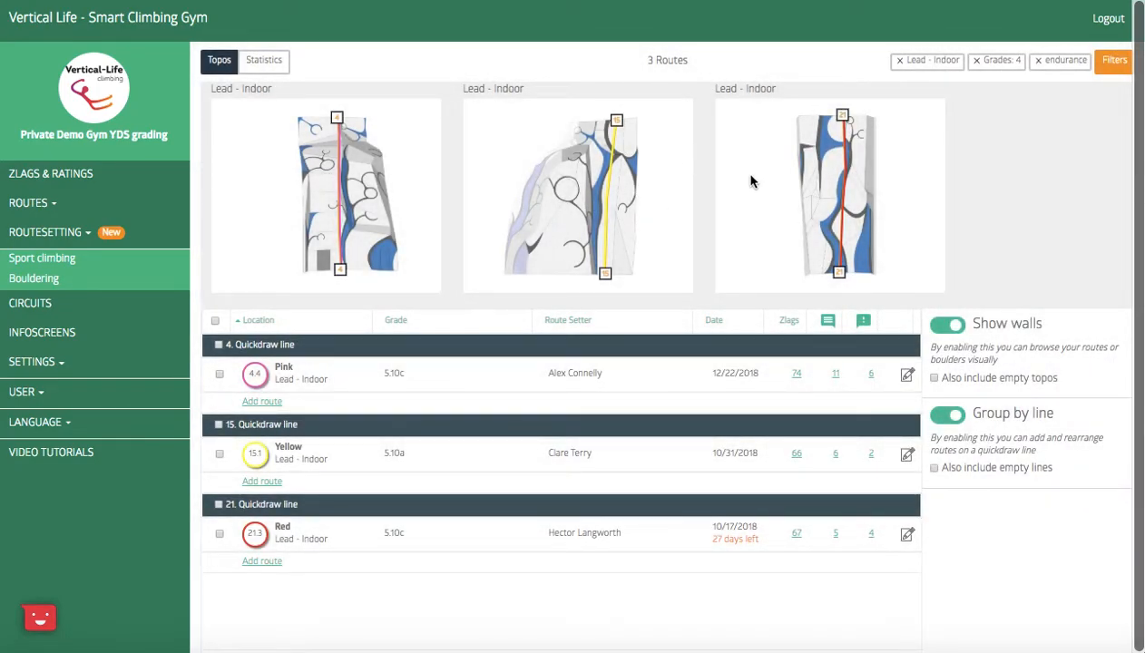
mouse_move(694, 209)
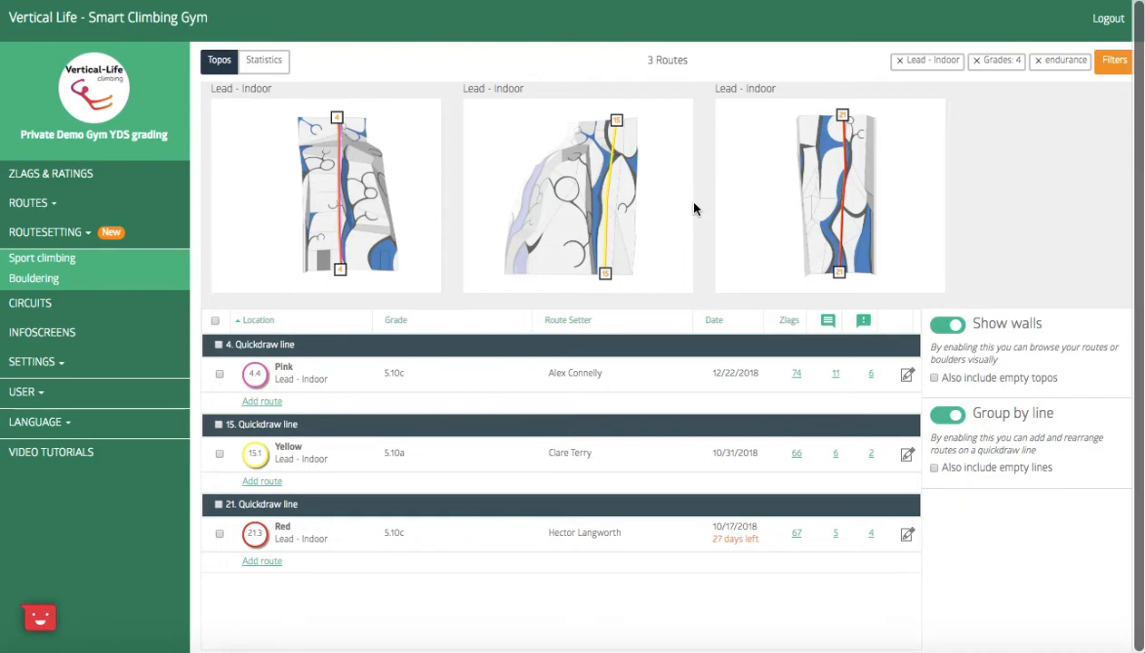
Chart the three endurance routes by grade: one 5.10a, two 5.10c.
left_click(264, 60)
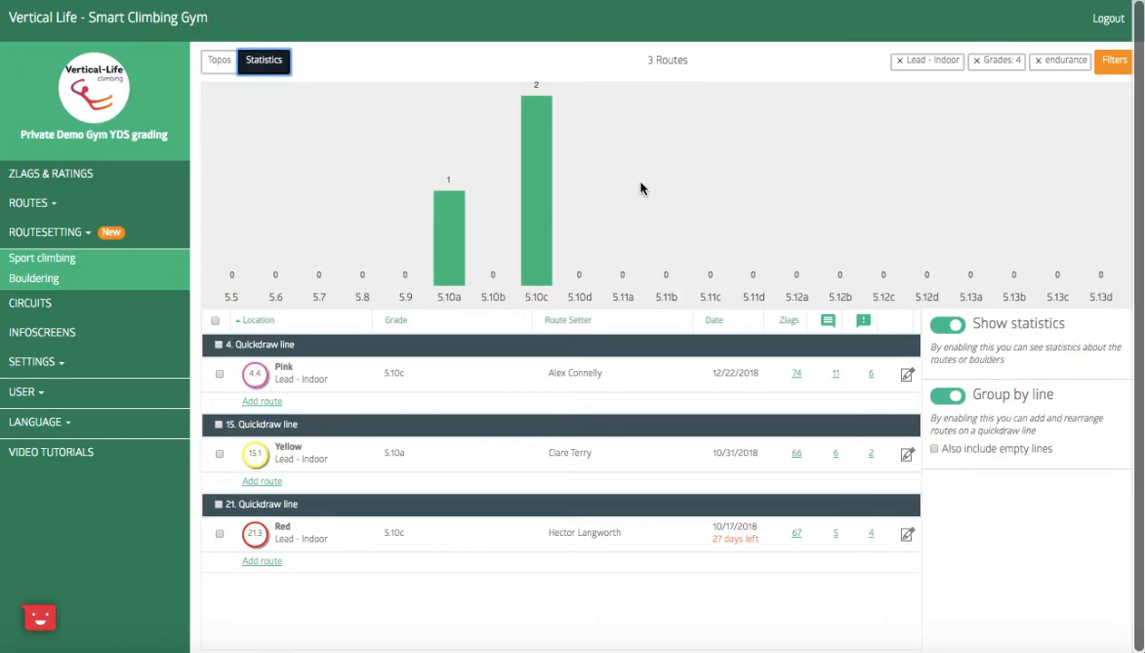
mouse_move(802, 126)
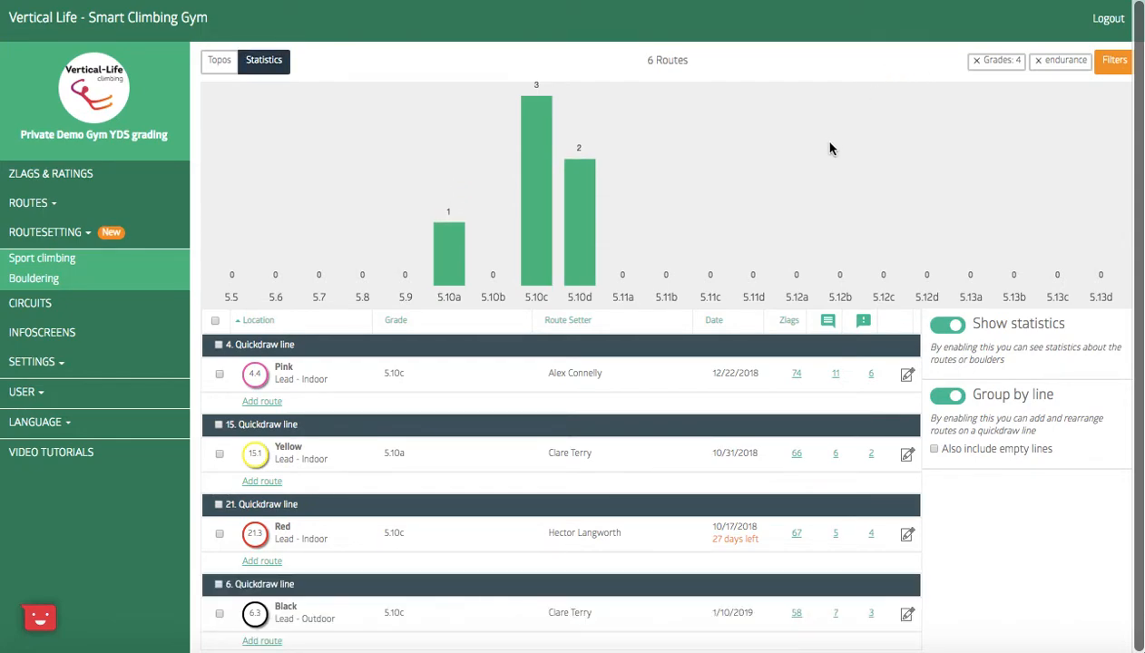
mouse_move(499, 284)
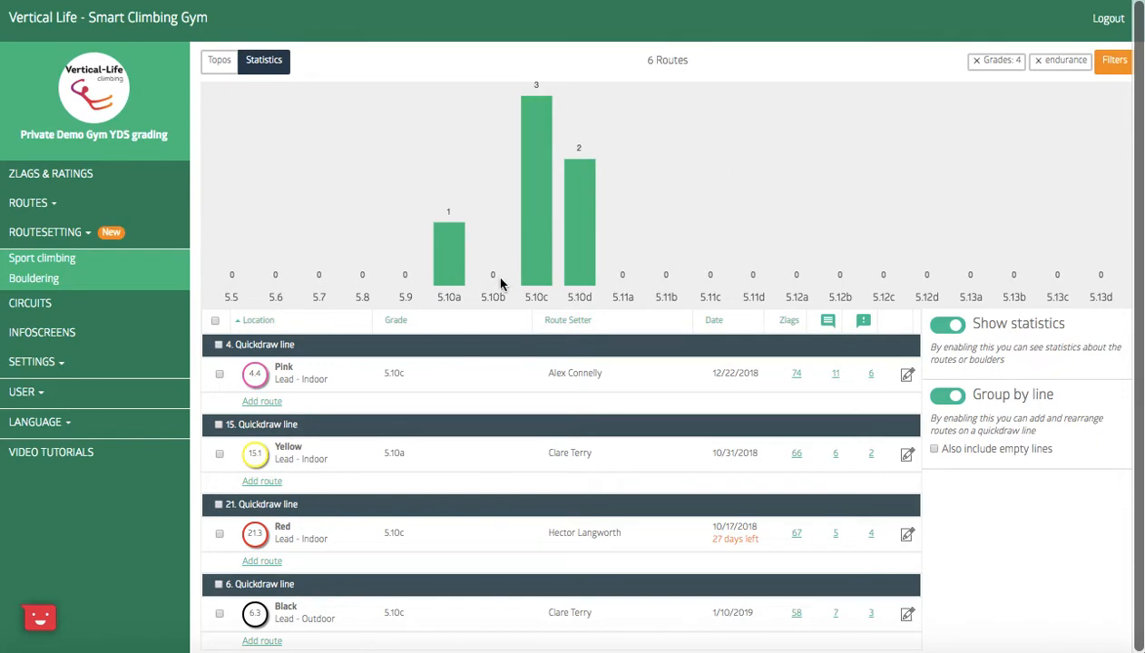
mouse_move(458, 196)
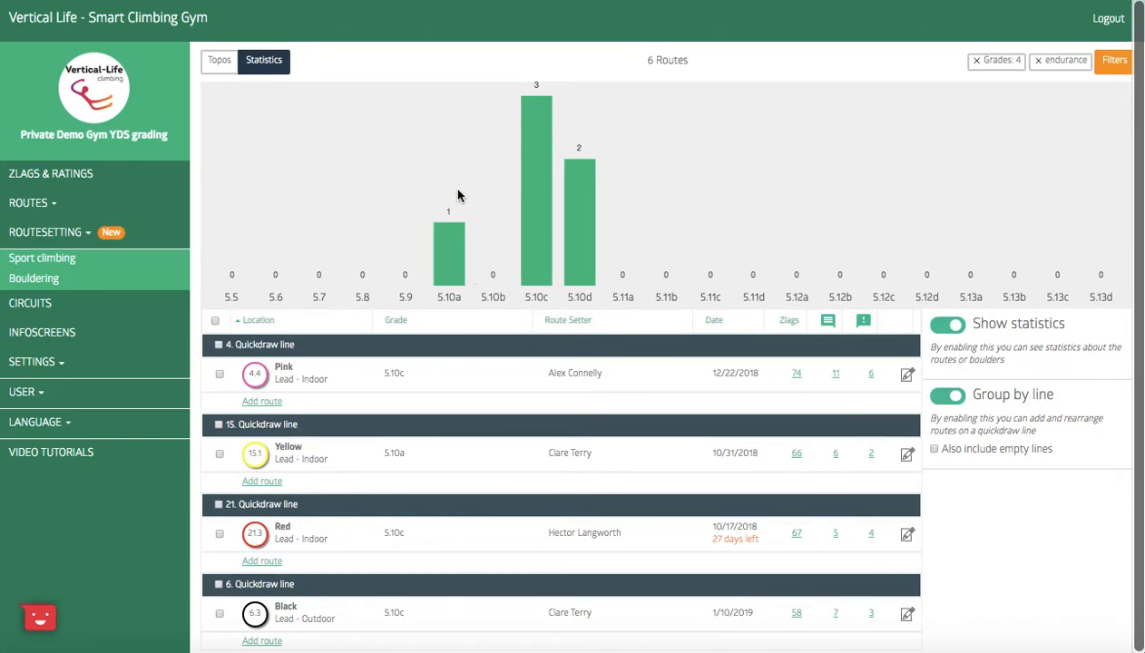
mouse_move(620, 216)
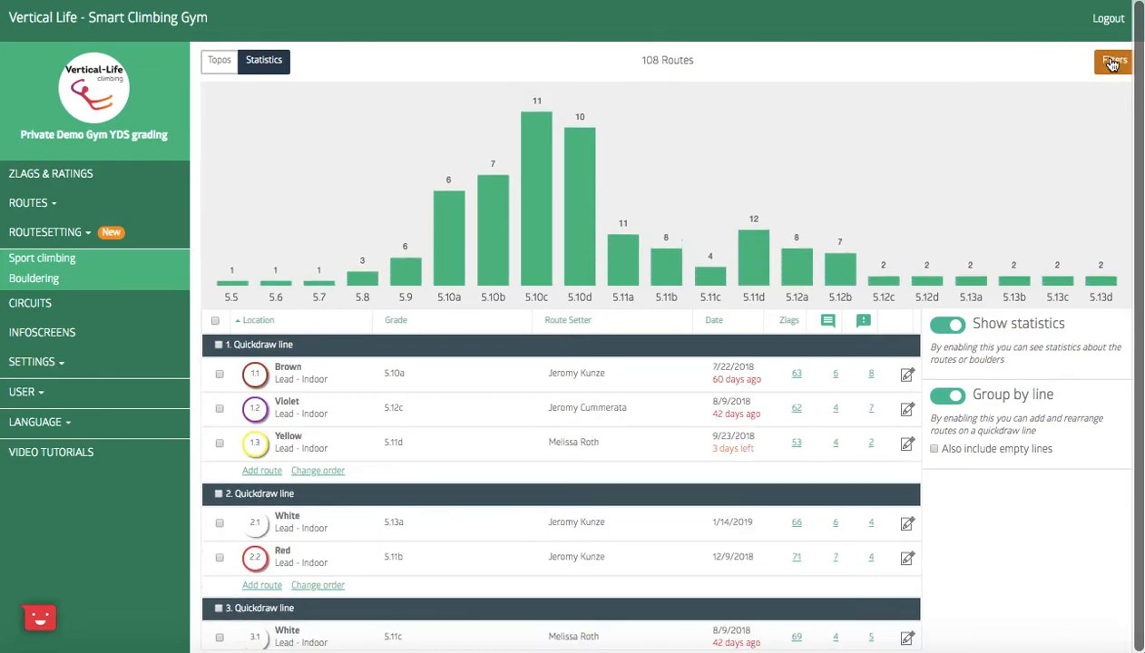
Look through the filter options, then switch to Bouldering to show all 48 boulders.
left_click(1113, 61)
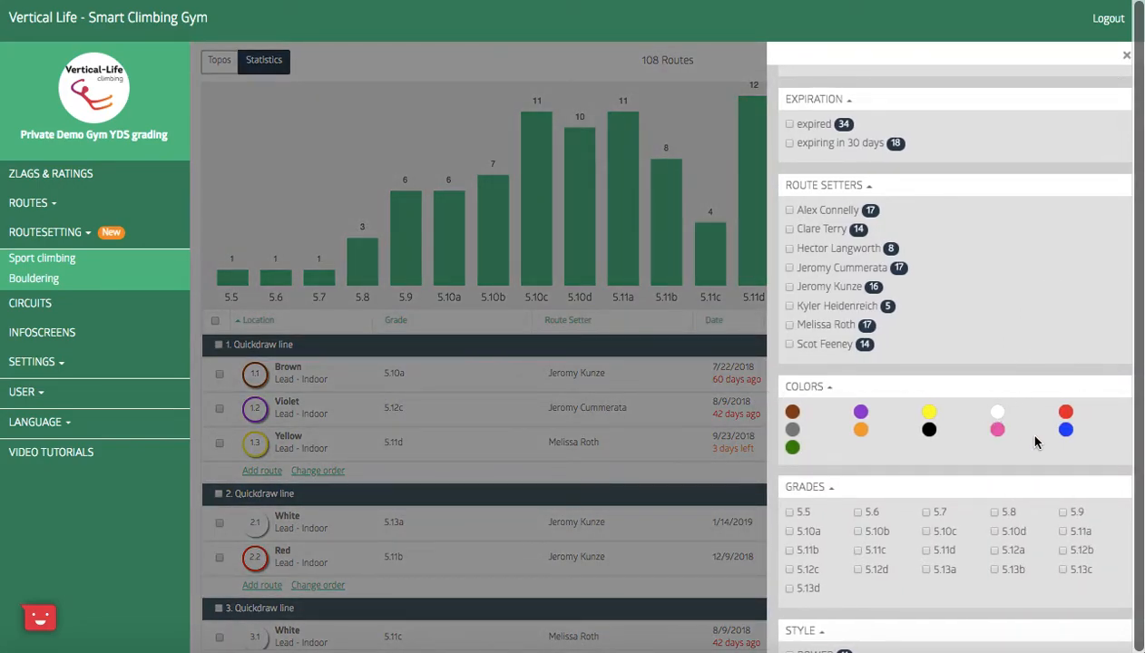
scroll("down", 3)
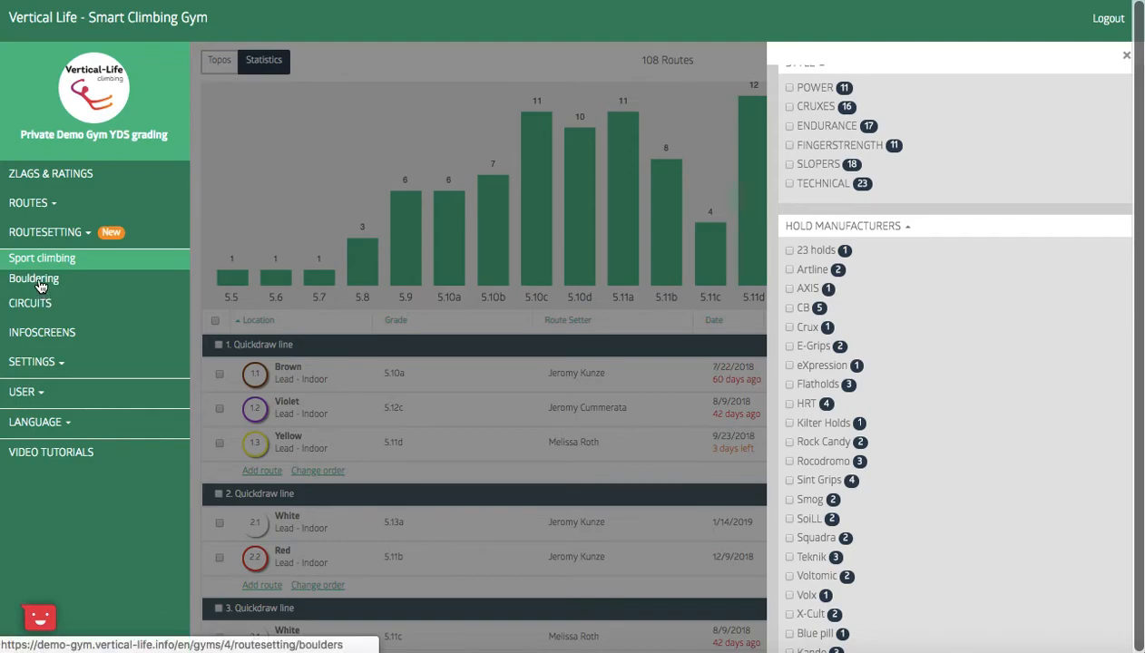
left_click(34, 279)
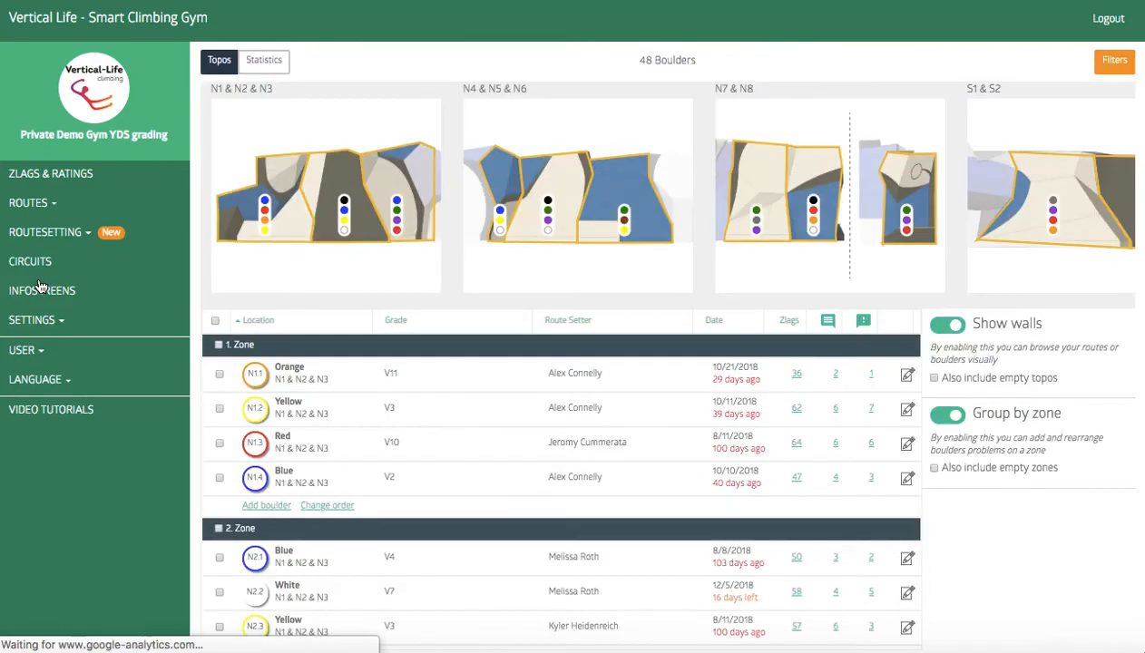